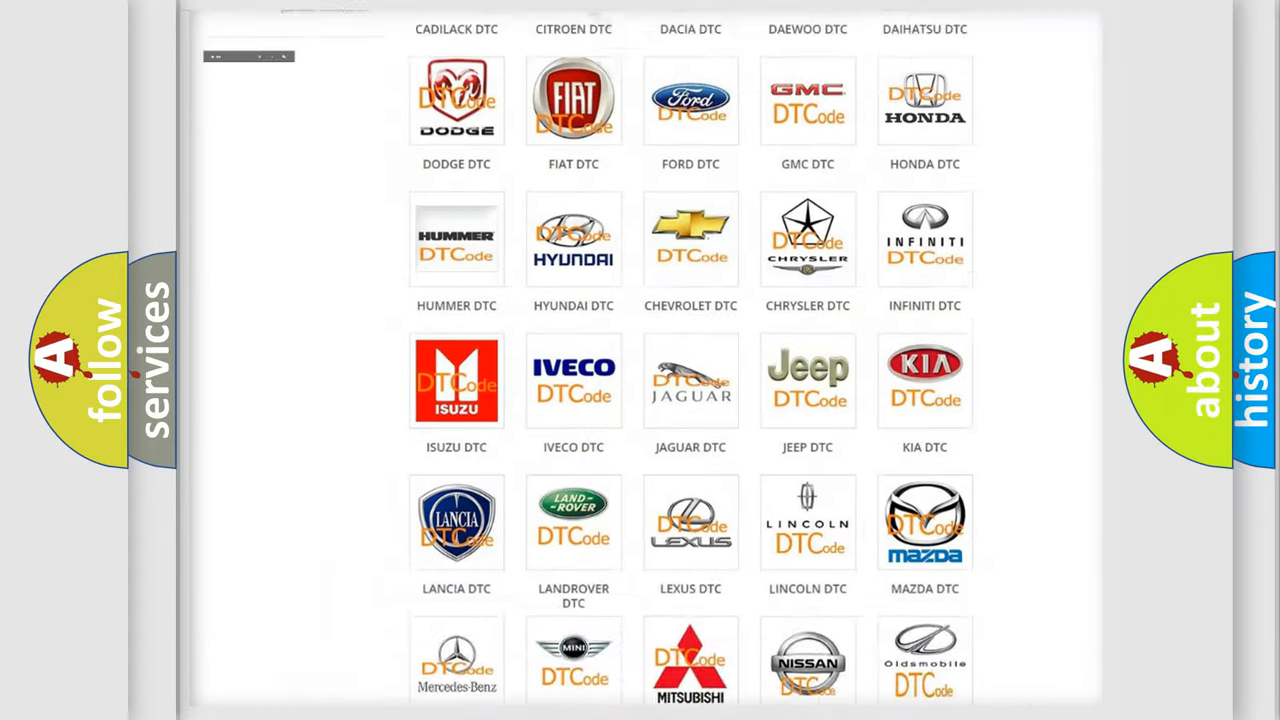
Step: Open the Jeep DTC code list from the brand grid and scroll to the B129x codes
scroll("up", 3)
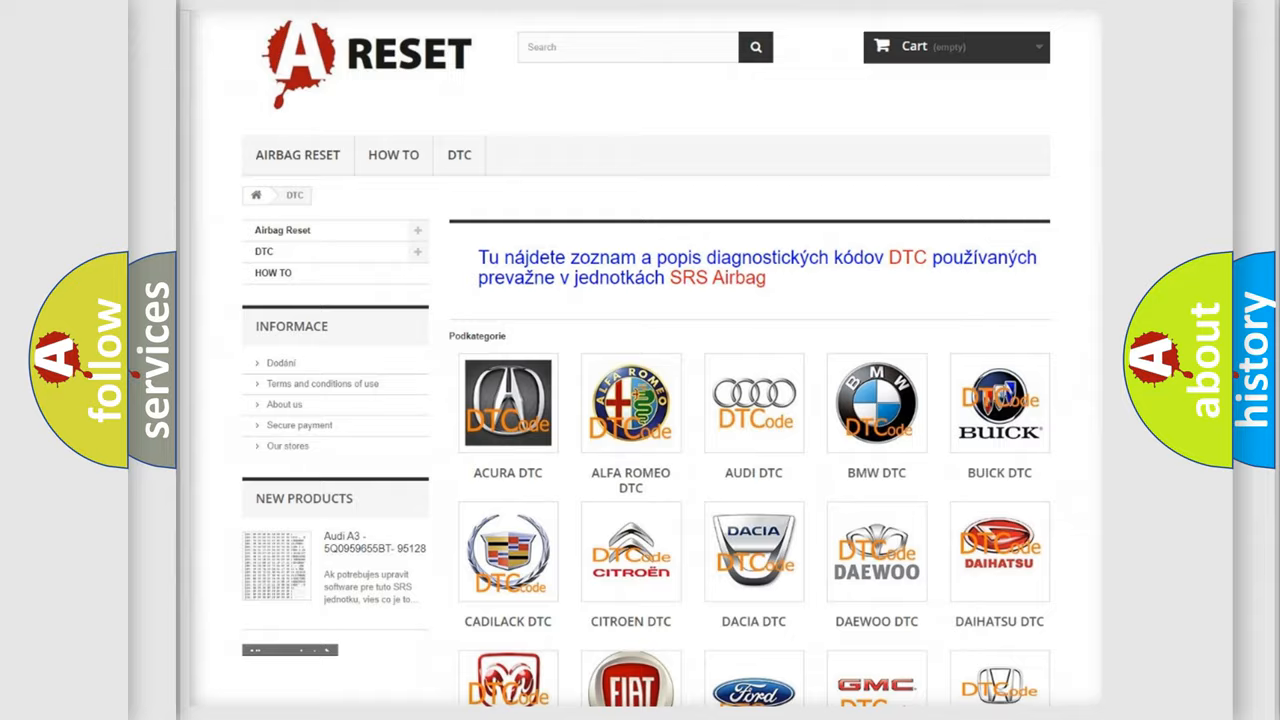
scroll("down", 3)
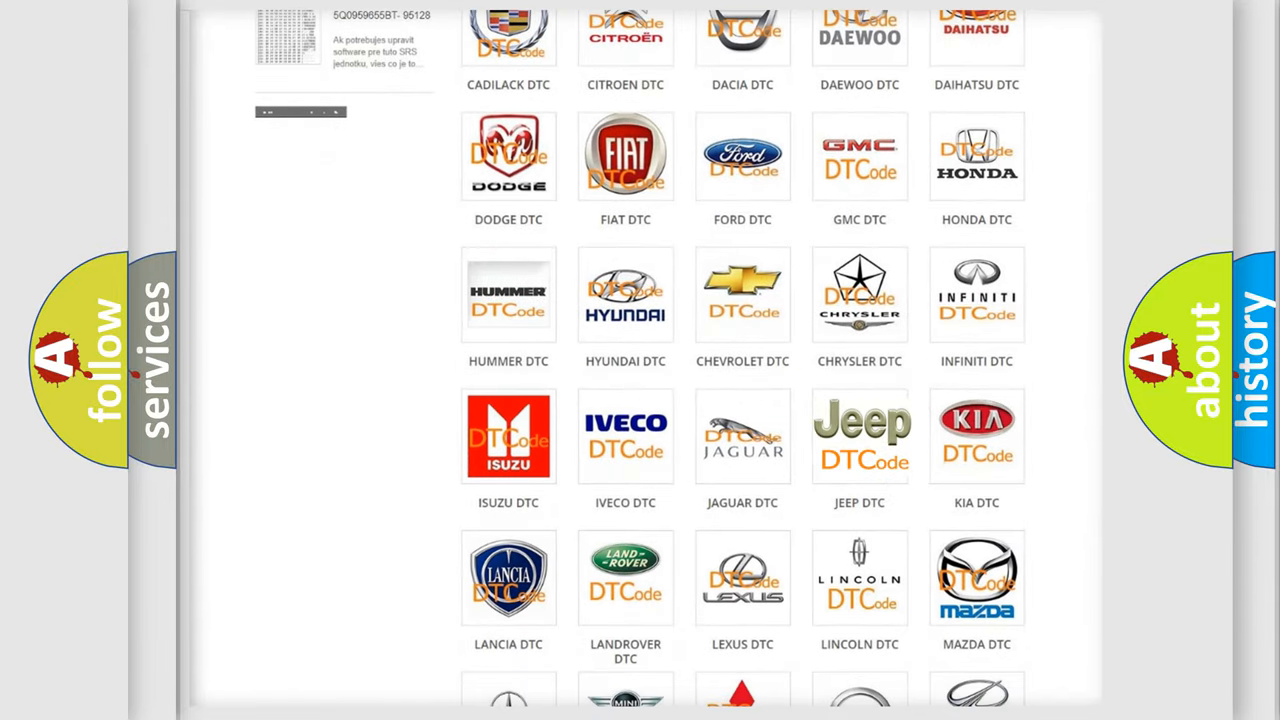
left_click(859, 435)
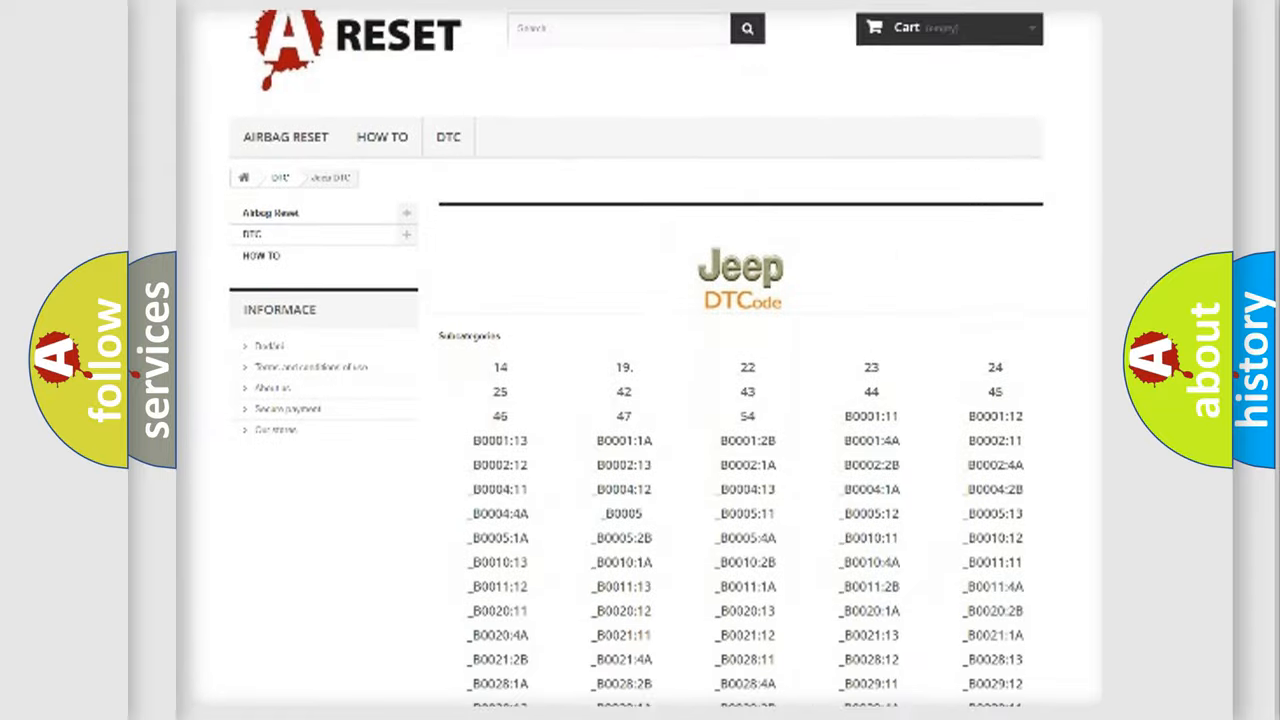
scroll("down", 3)
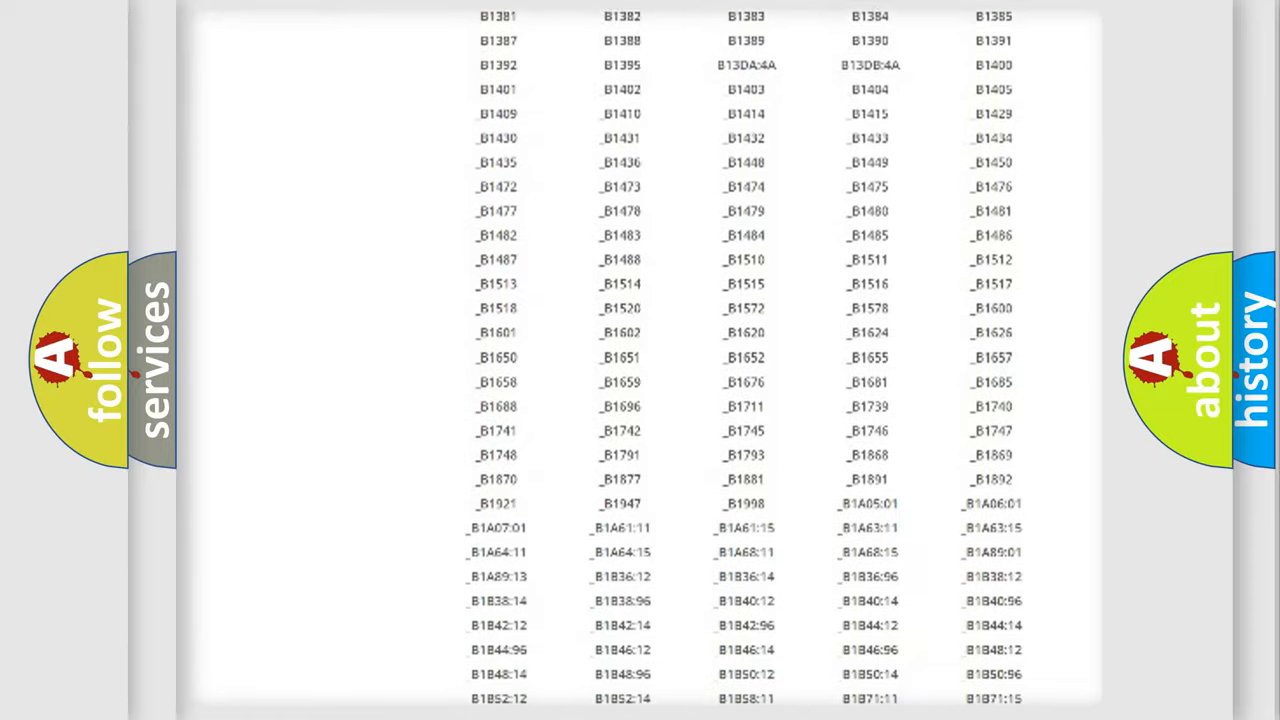
scroll("up", 3)
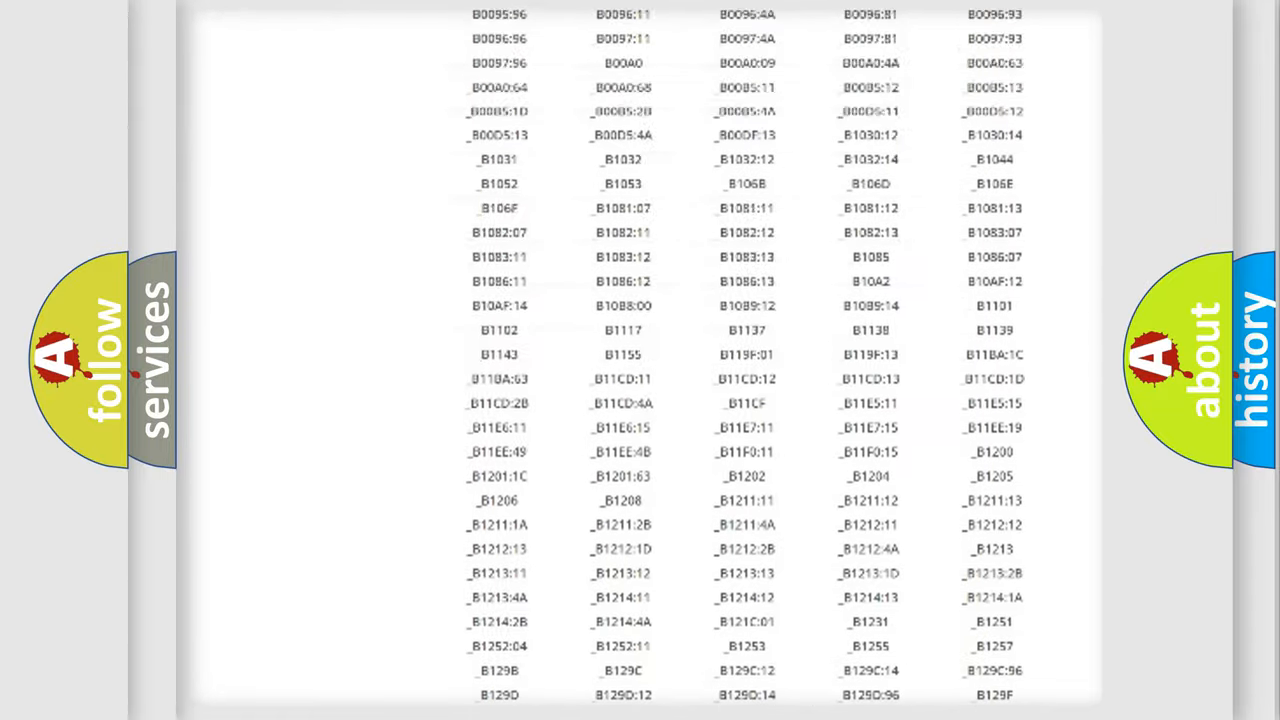
scroll("up", 3)
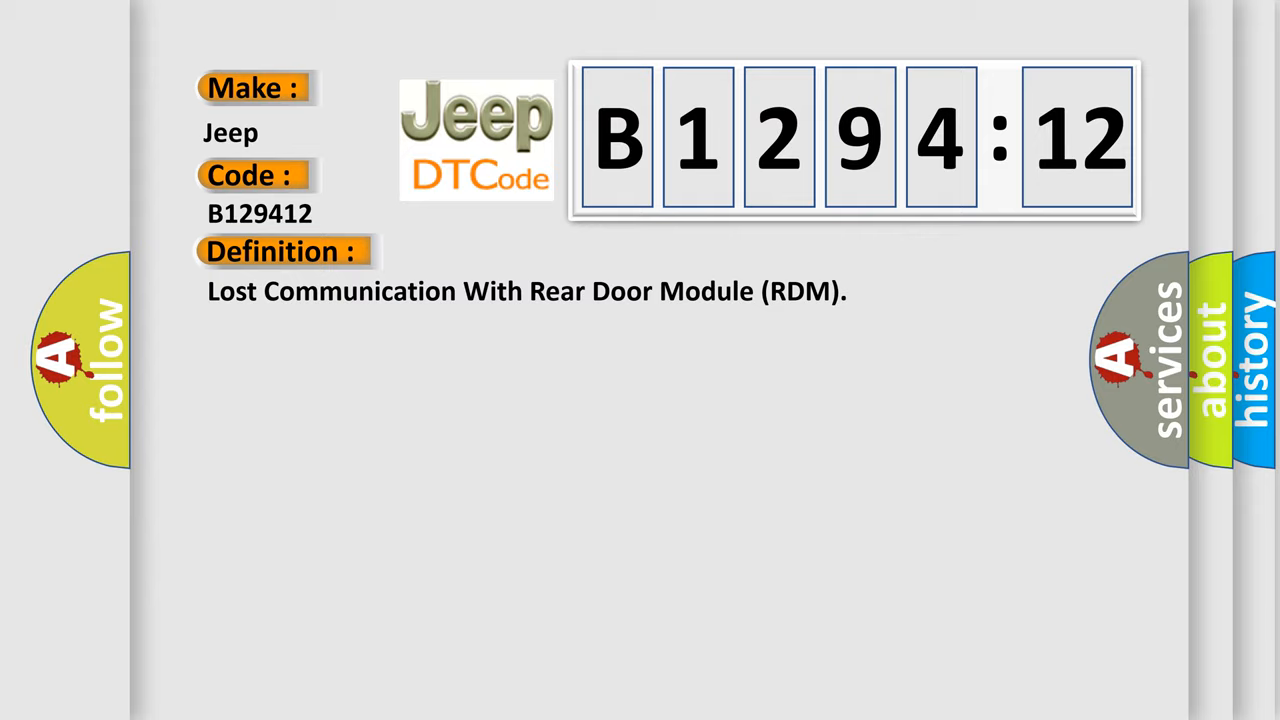
Step: Reveal the B1294:12 description: 9-16 volt system voltage and serial data communication required
left_click(520, 251)
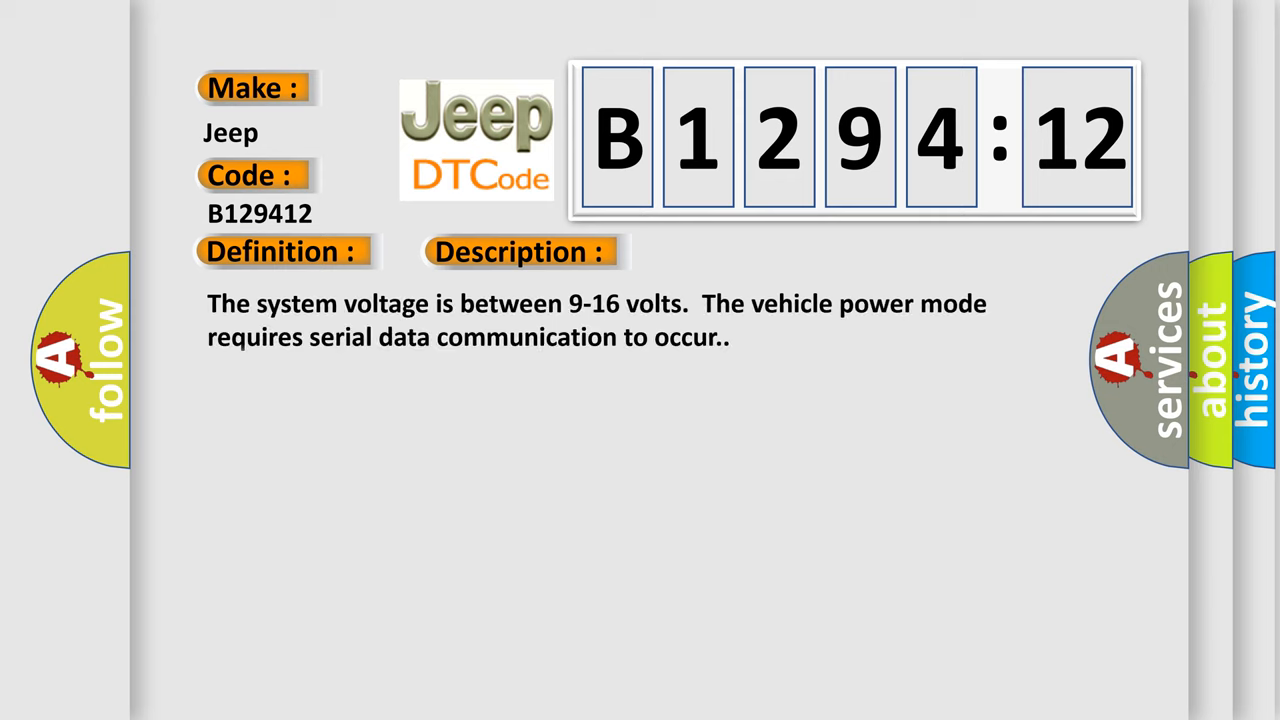